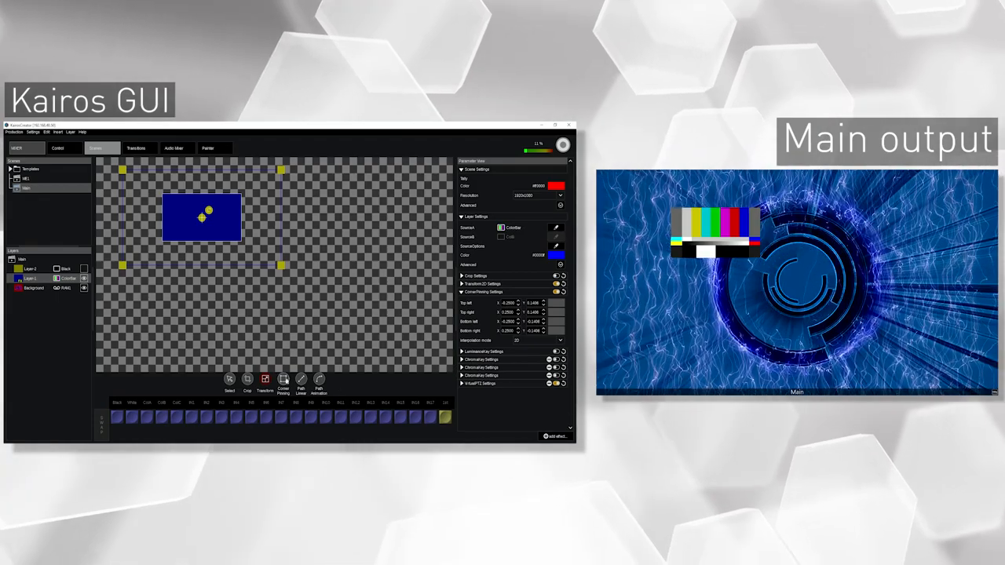
Pull the layer's lower-right and lower-left corner pins outward into a skewed quadrilateral, then hide the pinning values
drag(282, 265, 300, 275)
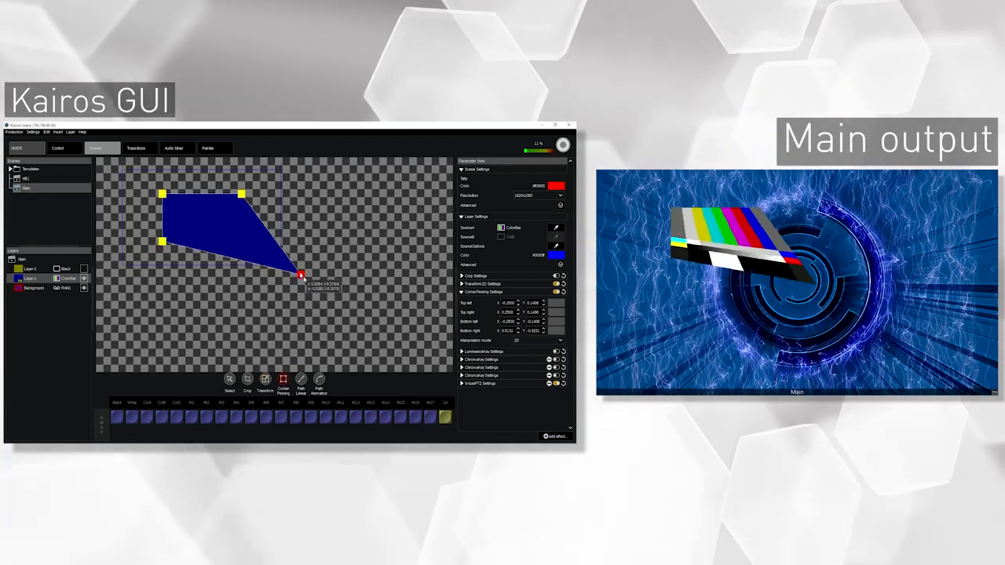
drag(301, 274, 251, 258)
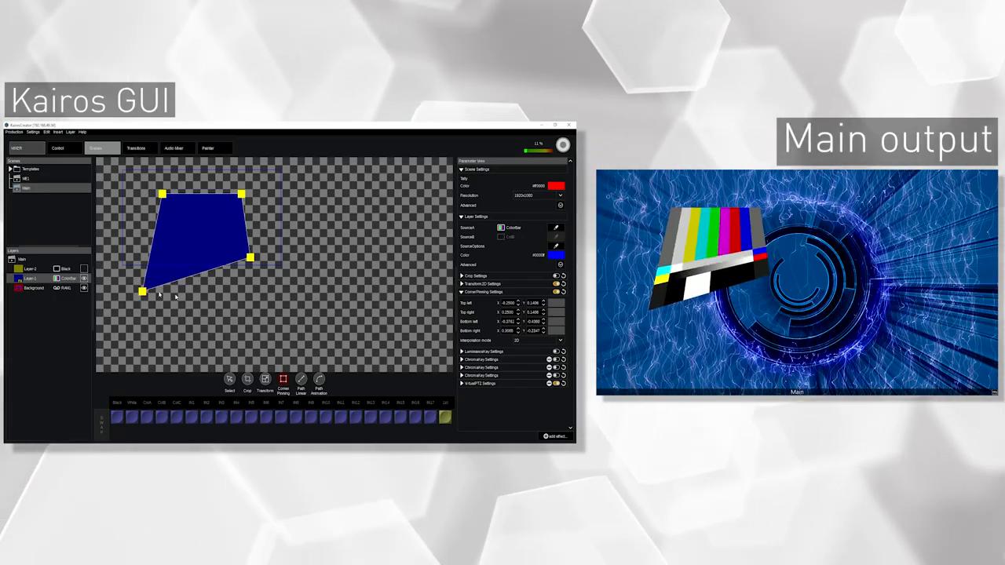
click(461, 292)
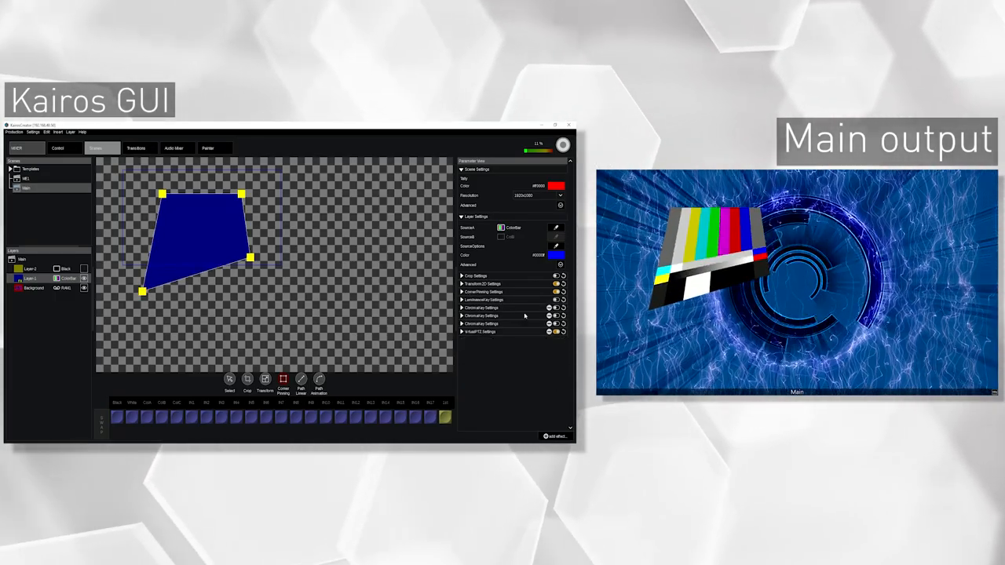